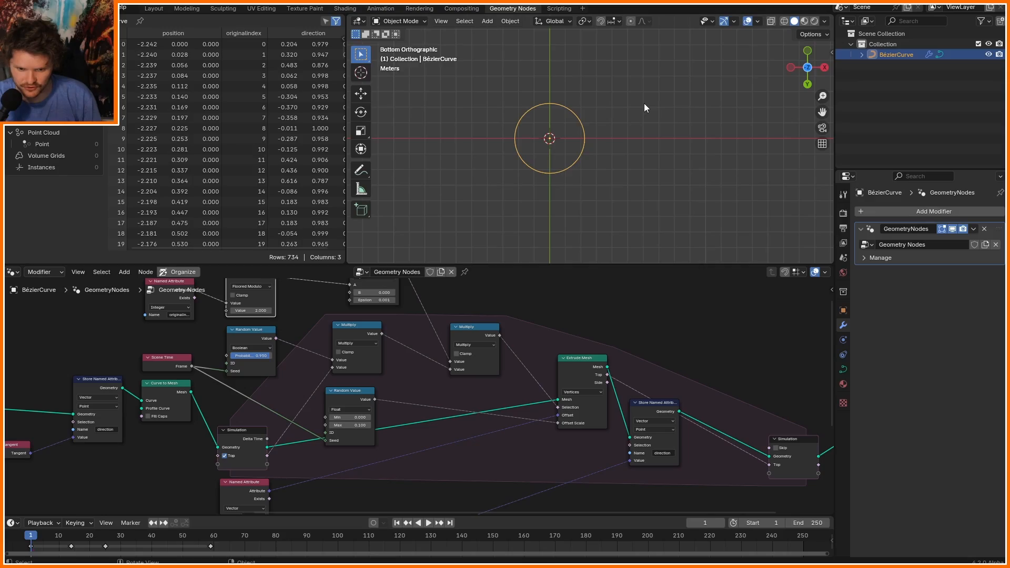
Delete the existing example Bézier curve vine so the scene is empty.
key(x)
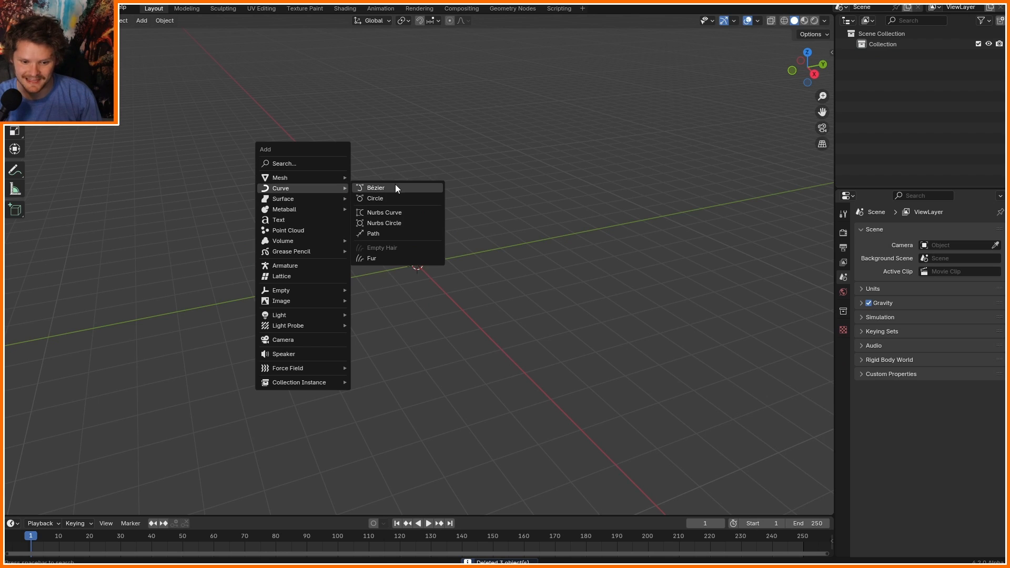
Add a Bézier curve and sketch it into a large S with the Draw tool.
click(376, 188)
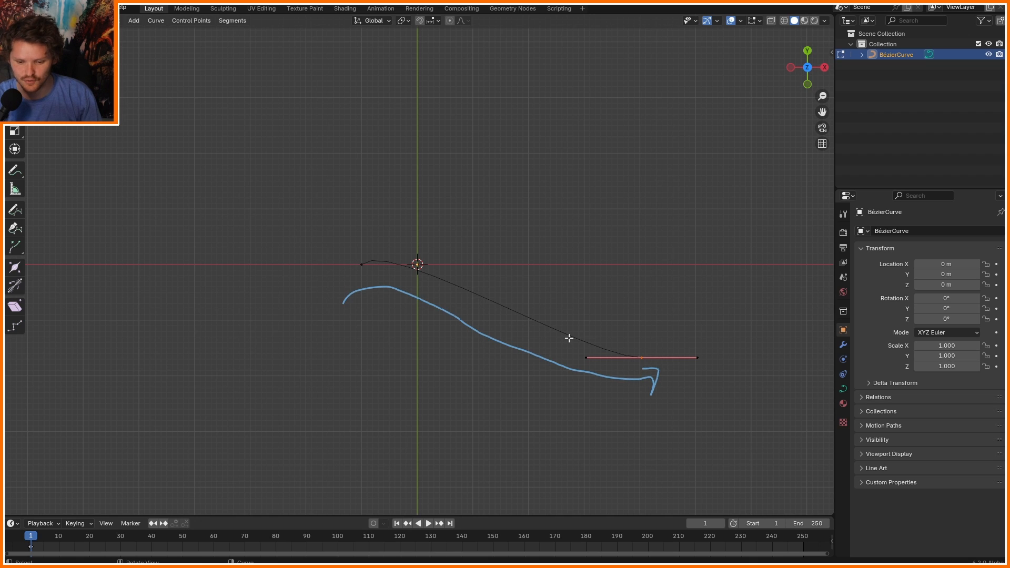
click(14, 209)
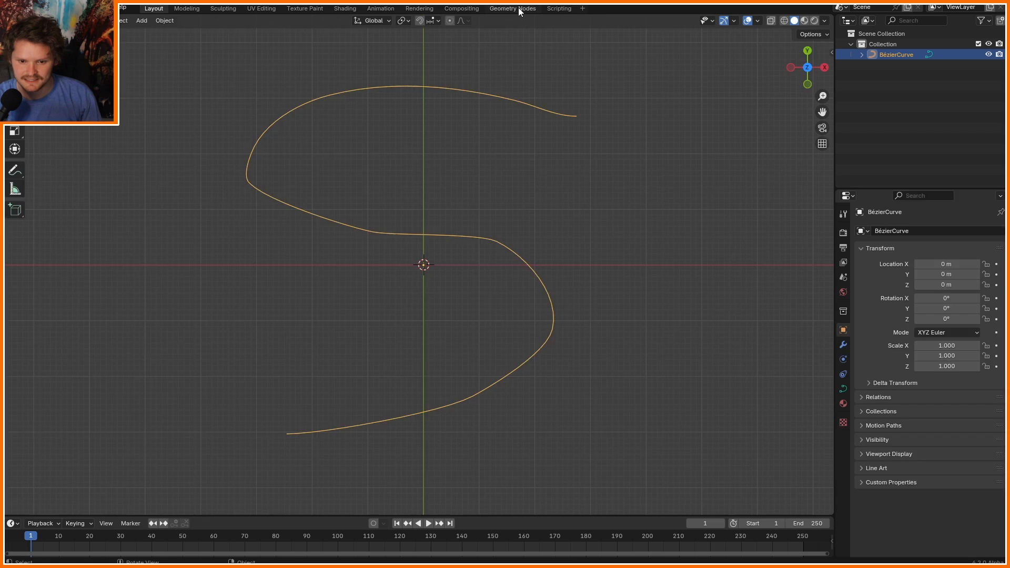
Build a Geometry Nodes tree with Resample Curve (Count 100) feeding an Extrude Mesh node.
click(513, 9)
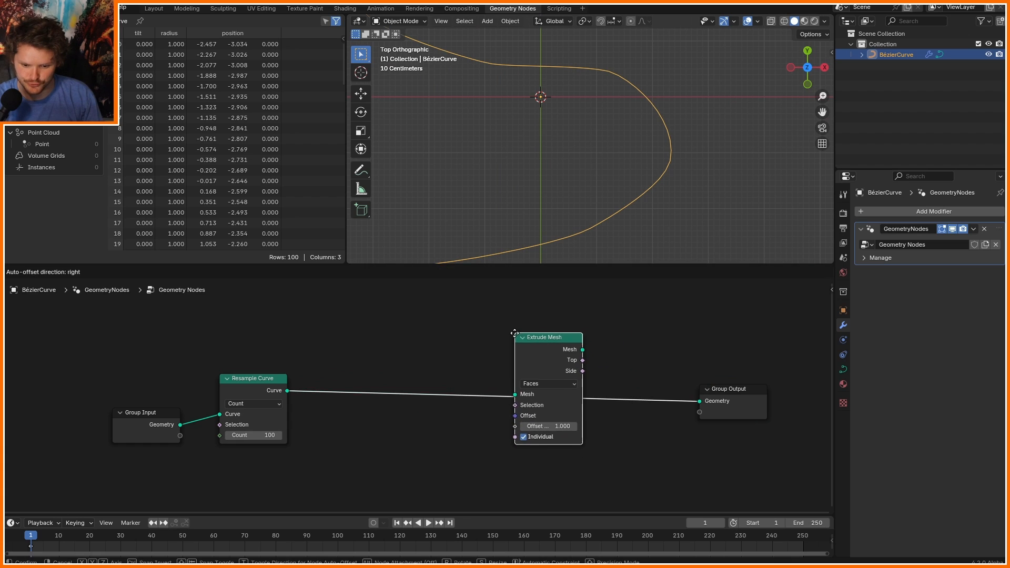
click(548, 384)
text(c)
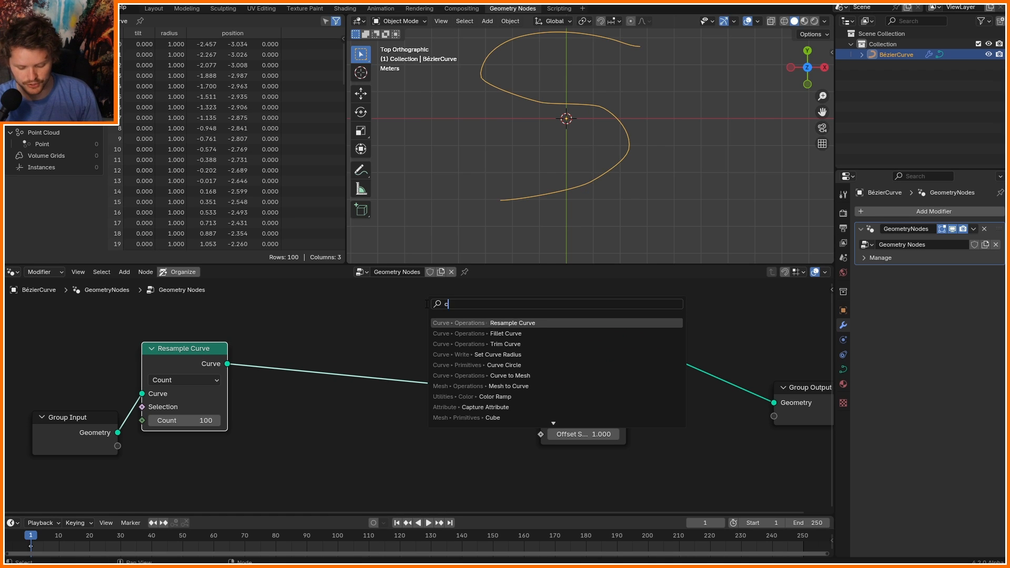
Insert Curve to Mesh before Extrude Mesh and extrude in Vertices mode.
click(480, 376)
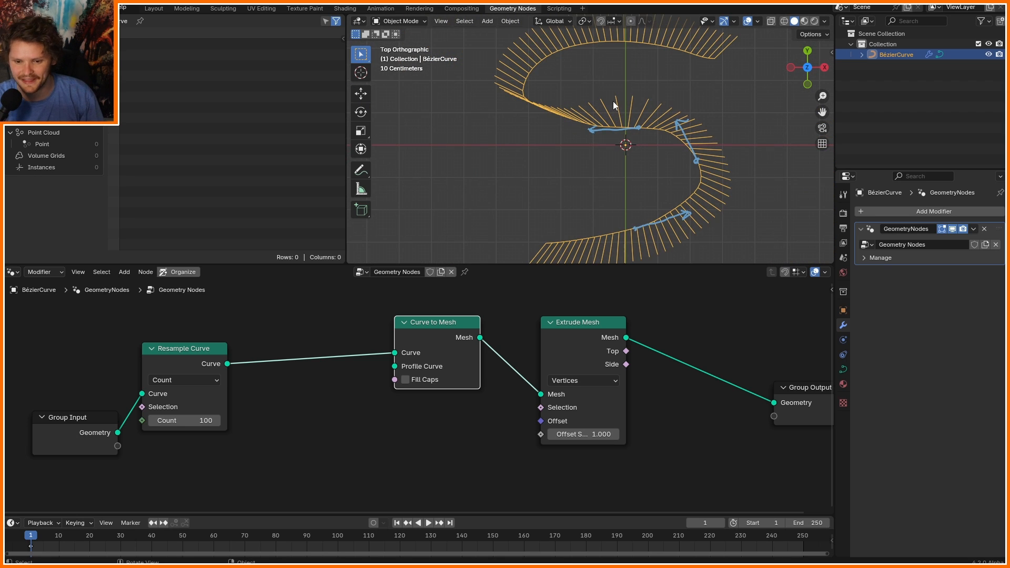
mouse_move(619, 114)
text(direction)
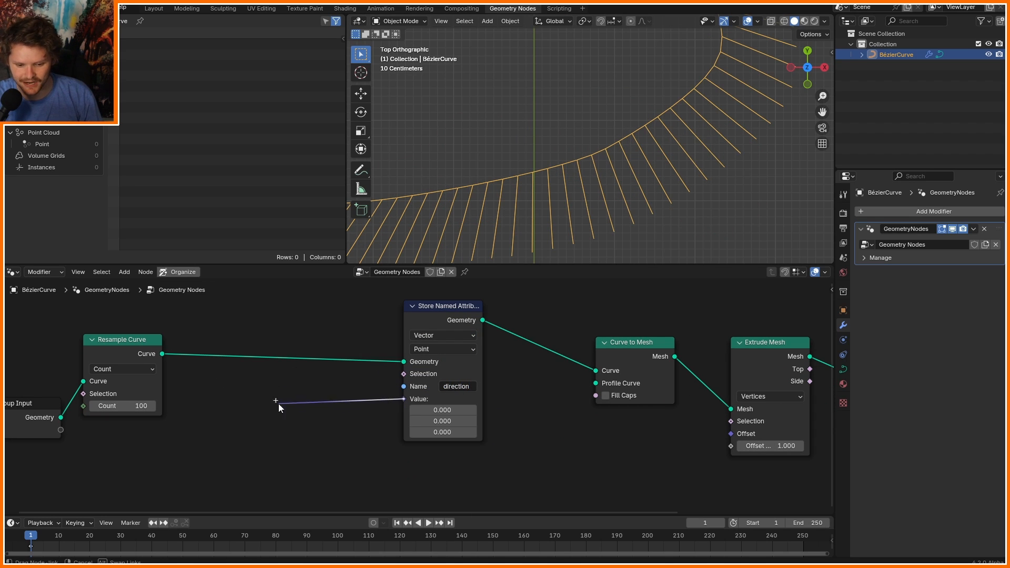
Store Curve Tangent as point attribute 'direction' and read it back with Named Attribute.
text(curve tang)
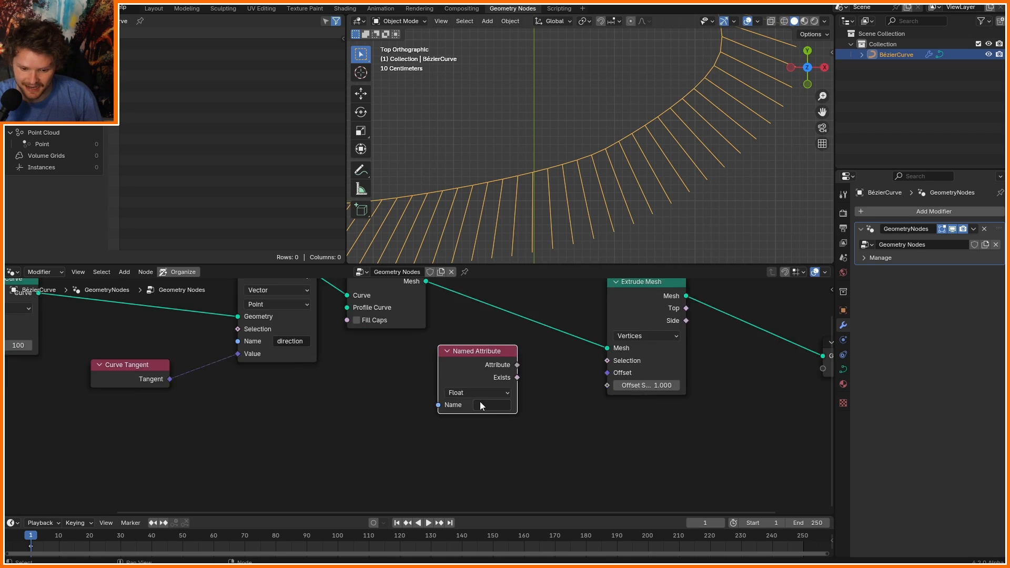
click(491, 404)
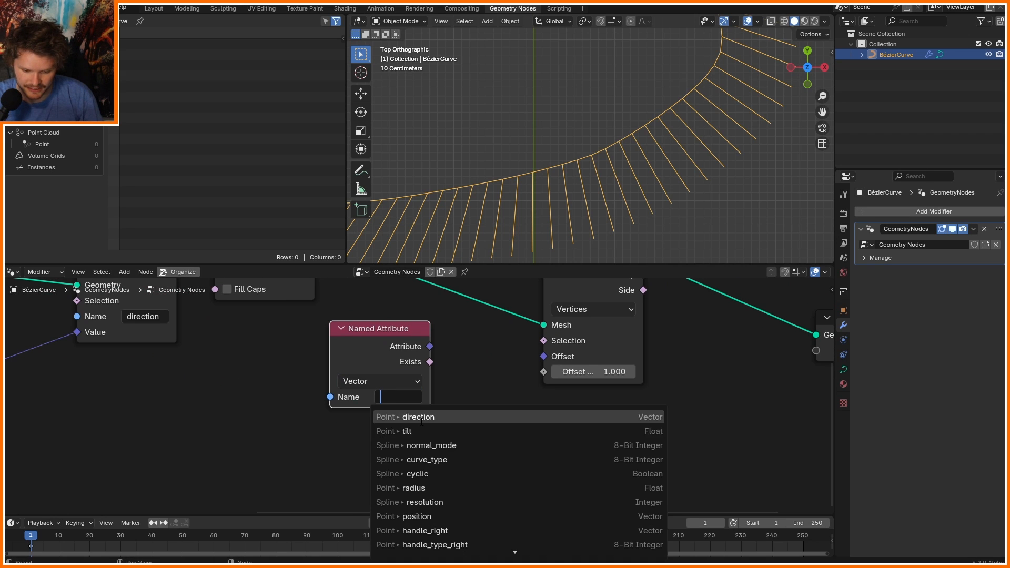
click(419, 416)
text(s)
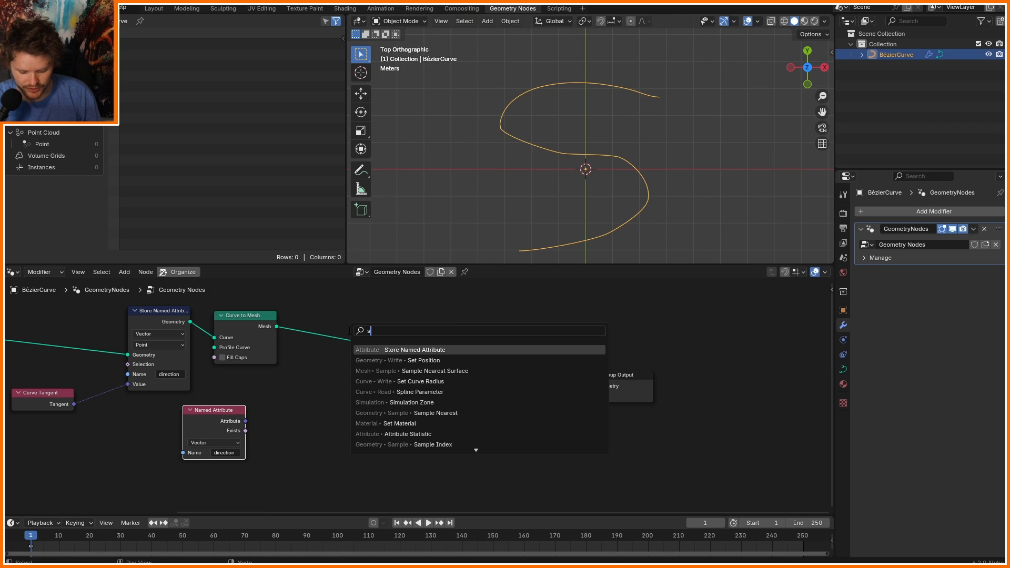
Add a Simulation Zone with vertex Extrude Mesh offset by direction at scale 0.2, then play.
click(411, 402)
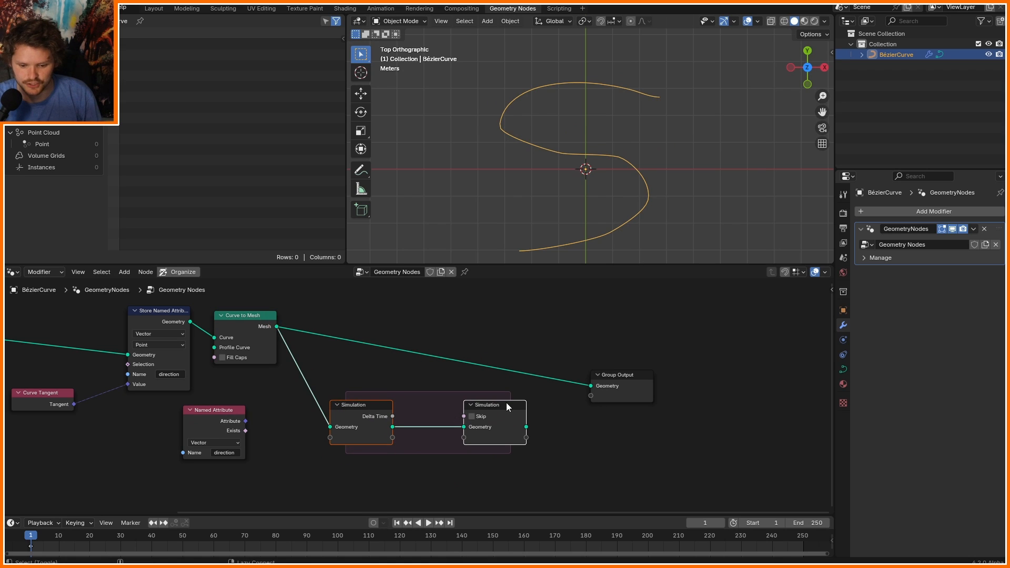
text(ex)
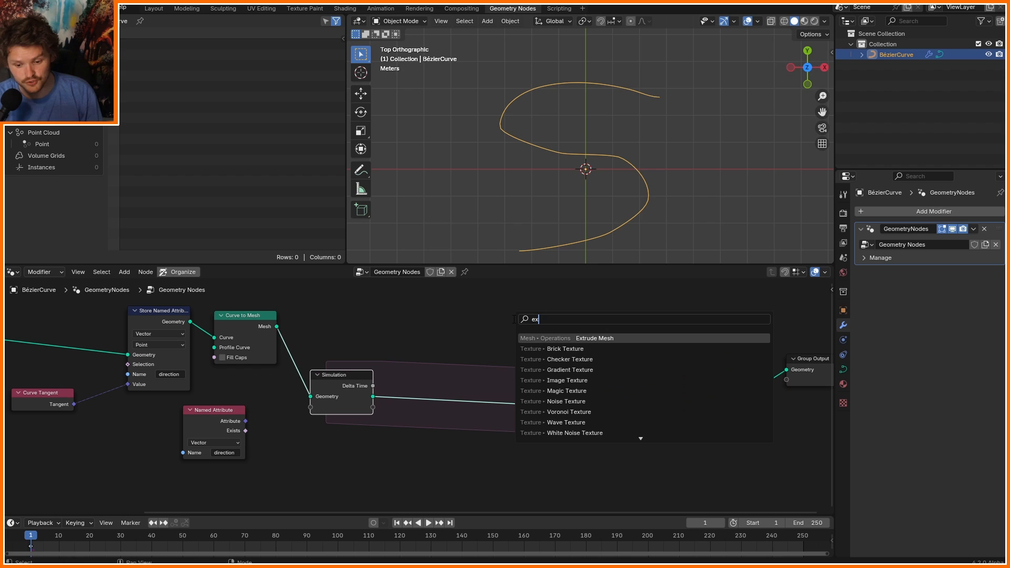
click(593, 339)
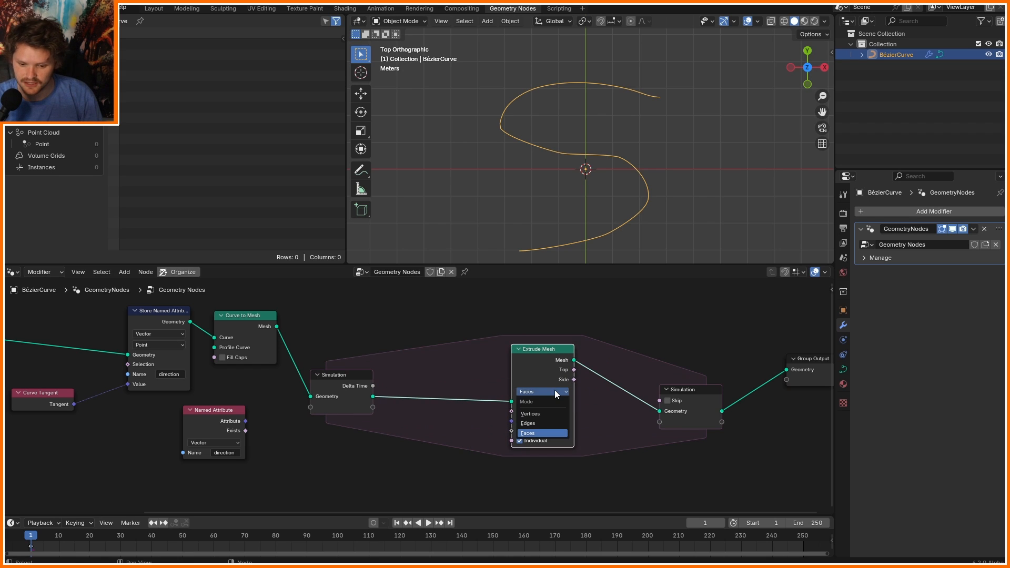
click(530, 414)
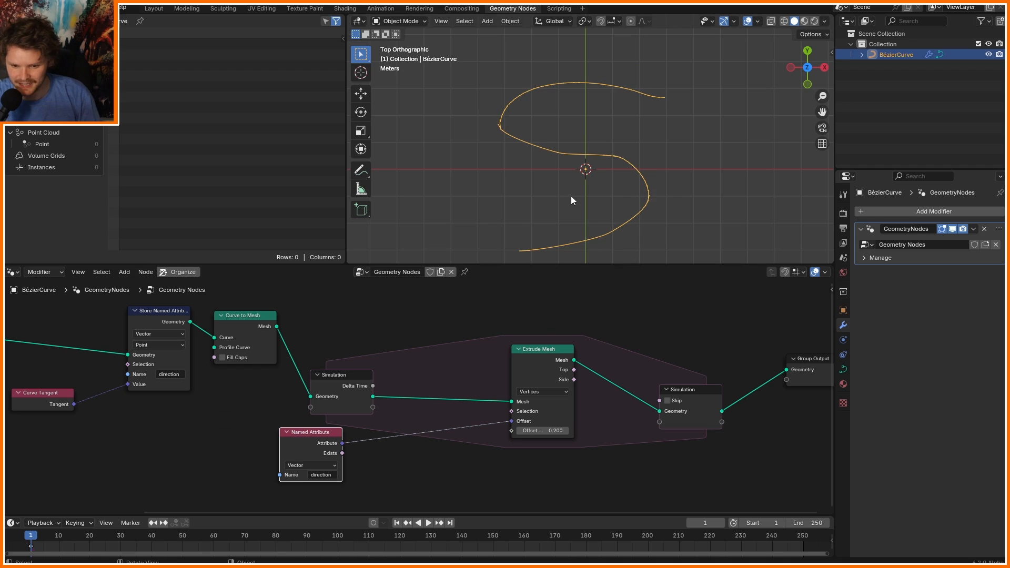
click(428, 523)
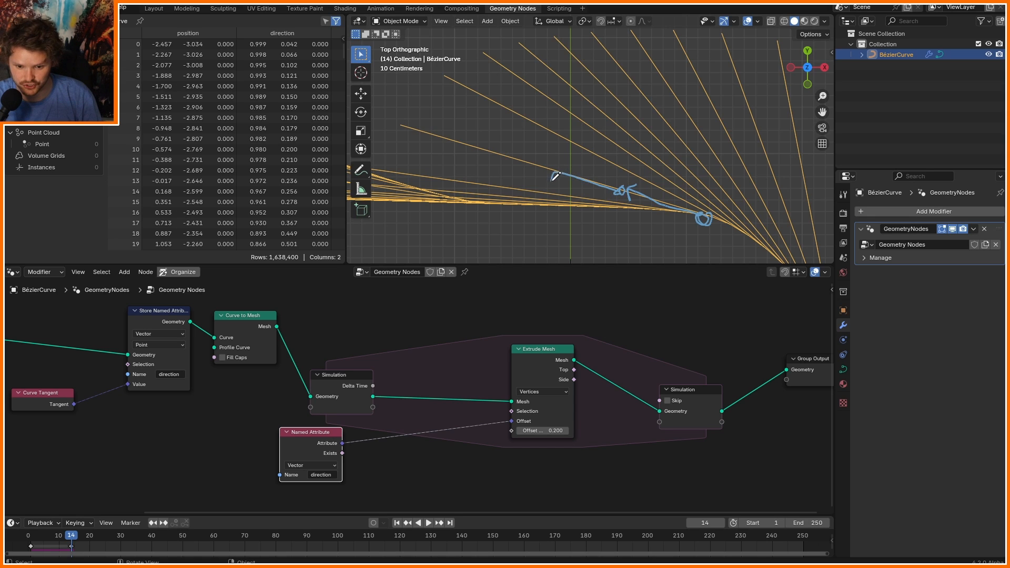
mouse_move(705, 219)
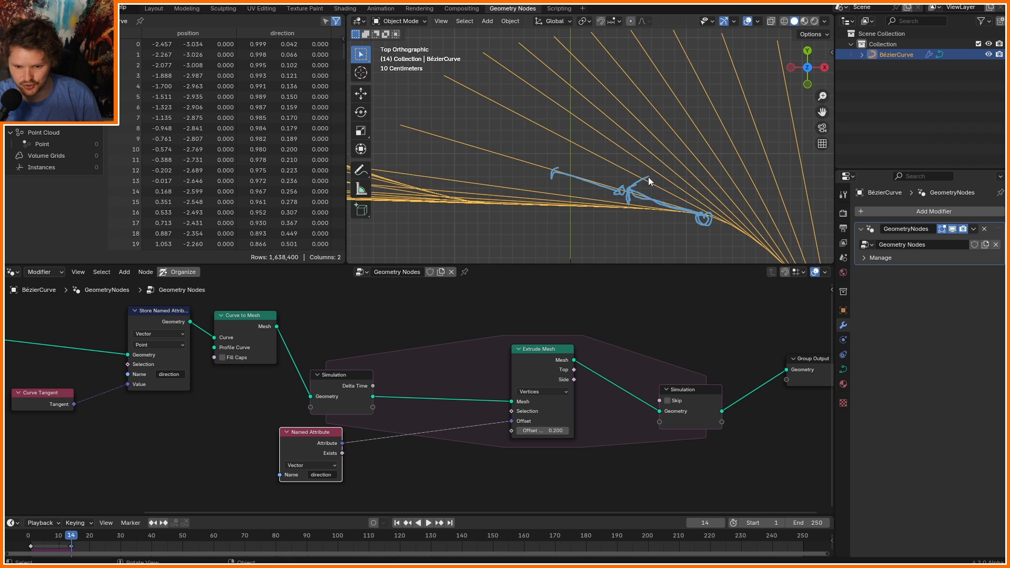
mouse_move(645, 184)
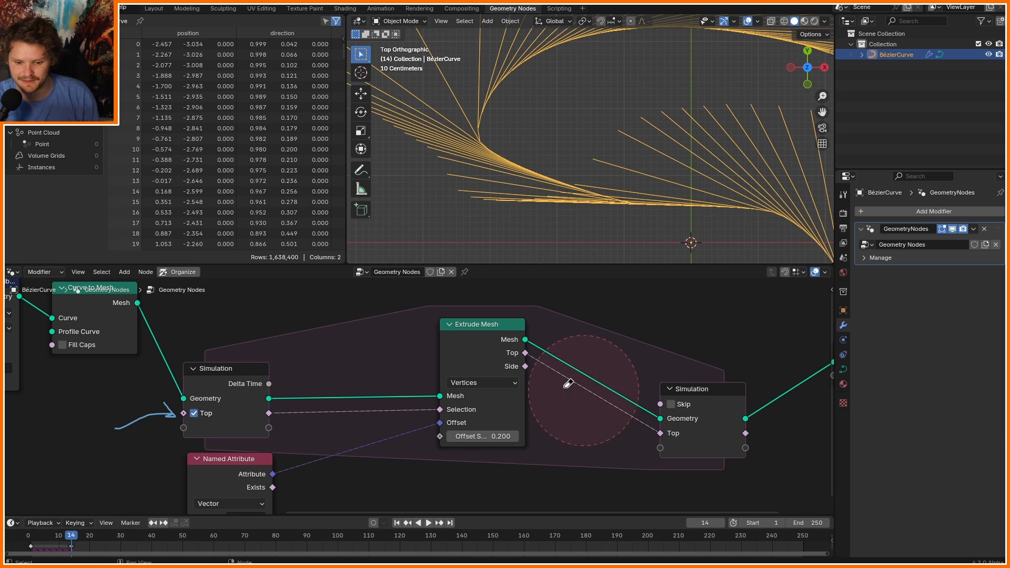
Replay the tip-only strand growth, then stop and rewind to the first frame.
click(428, 522)
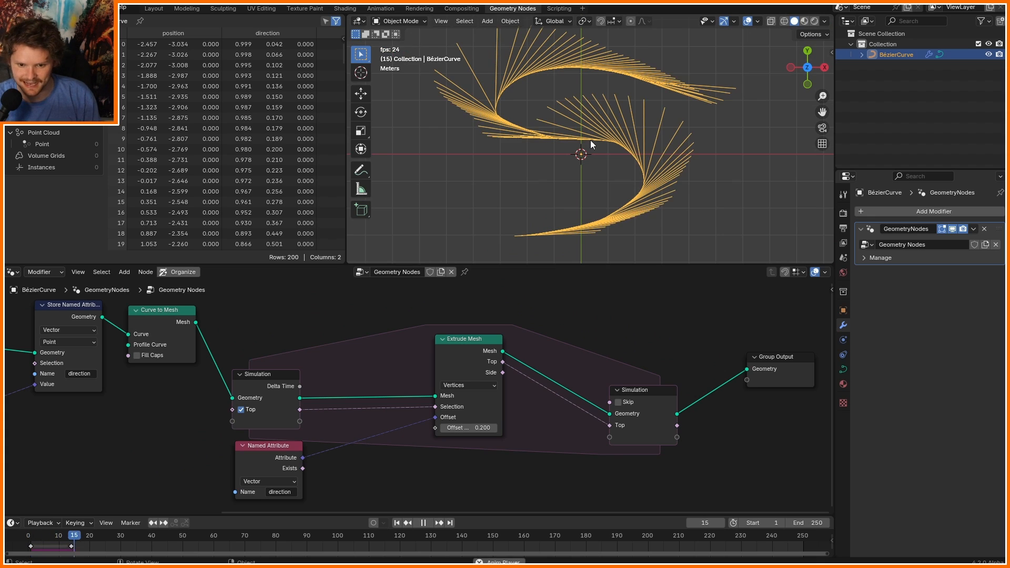
click(422, 523)
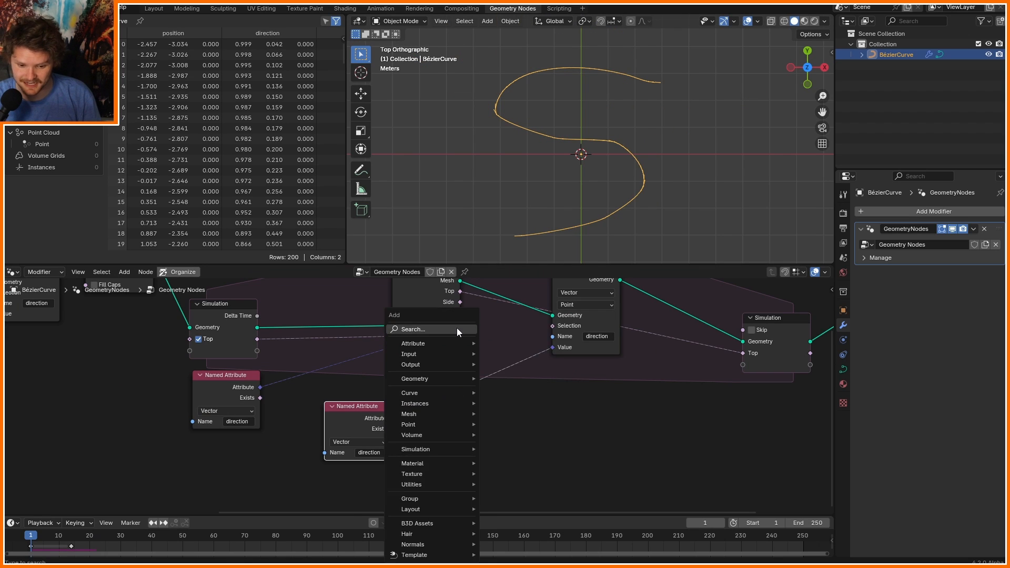
Offset the direction with Vector Math and a vector Random Value with minimum -1.
text(vec)
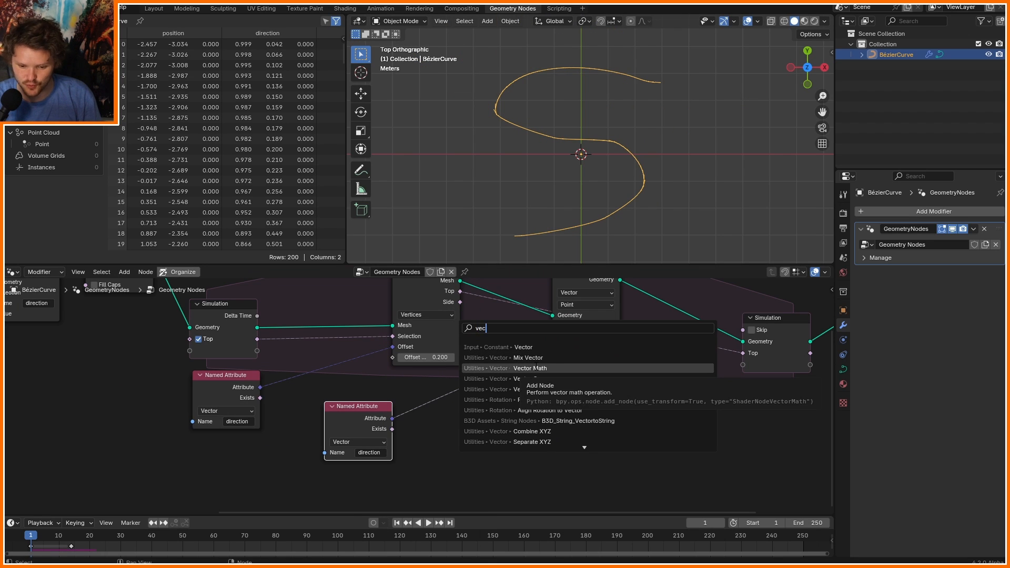
click(530, 368)
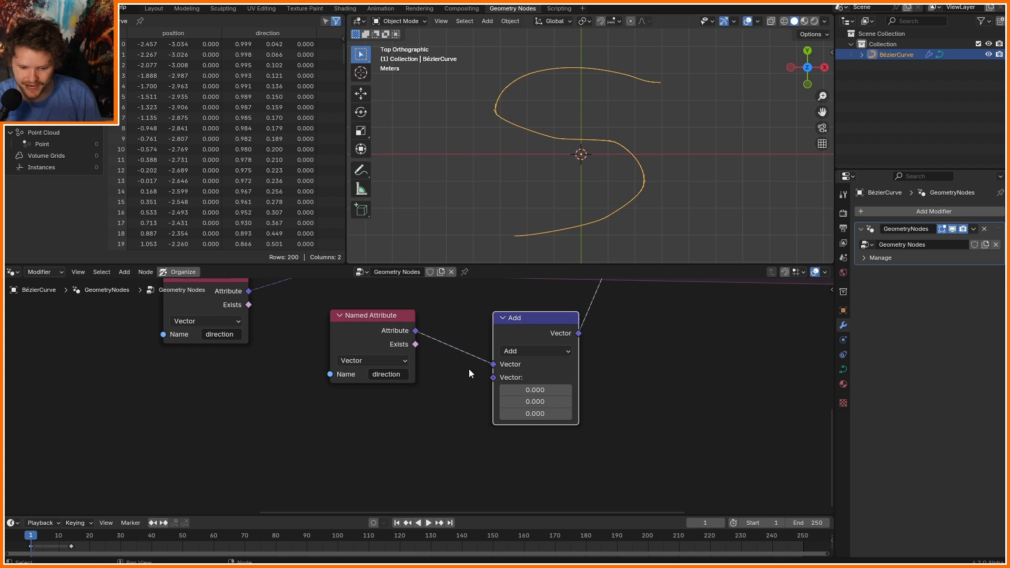
text(rand)
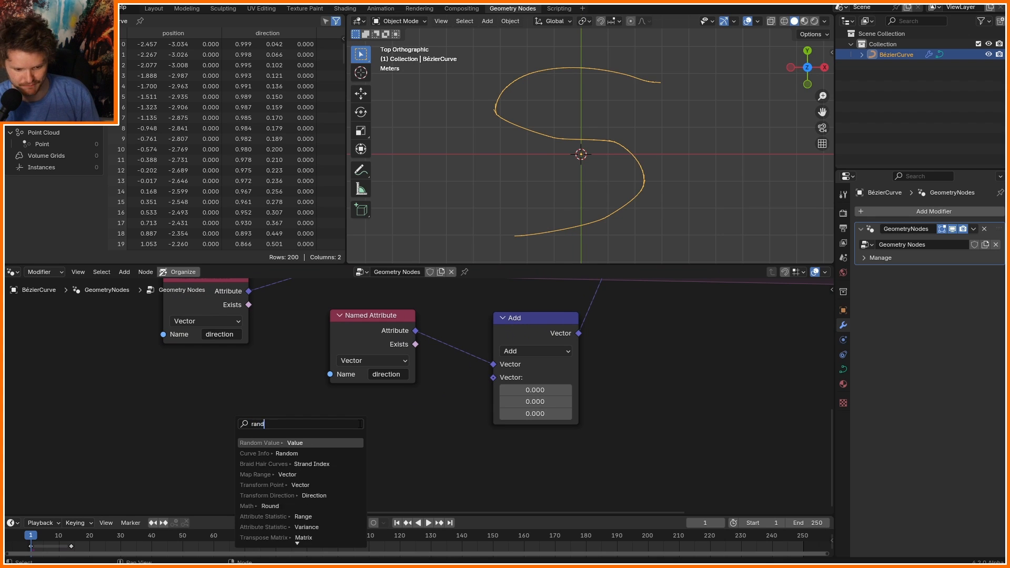
click(261, 443)
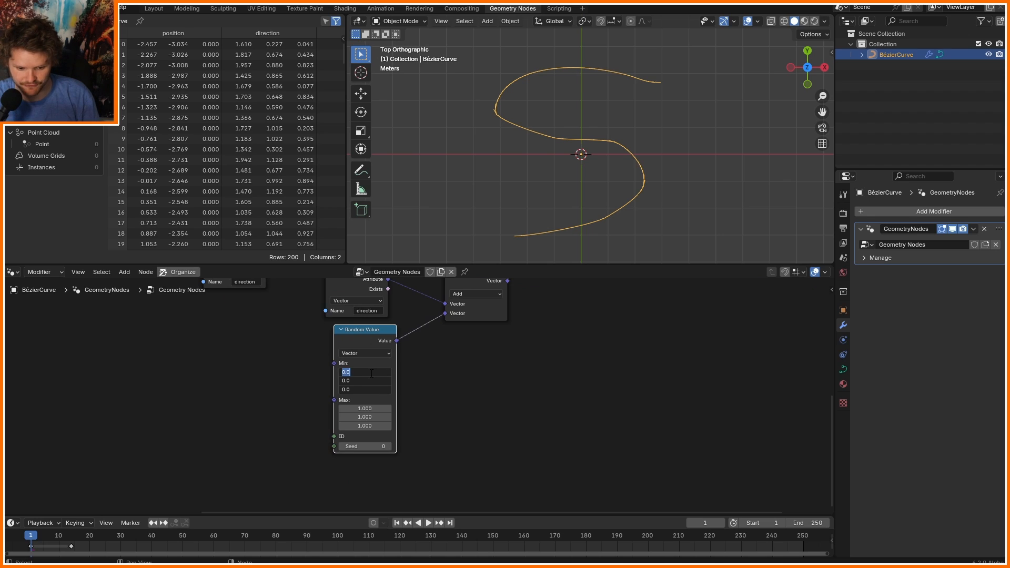
text(-1.000)
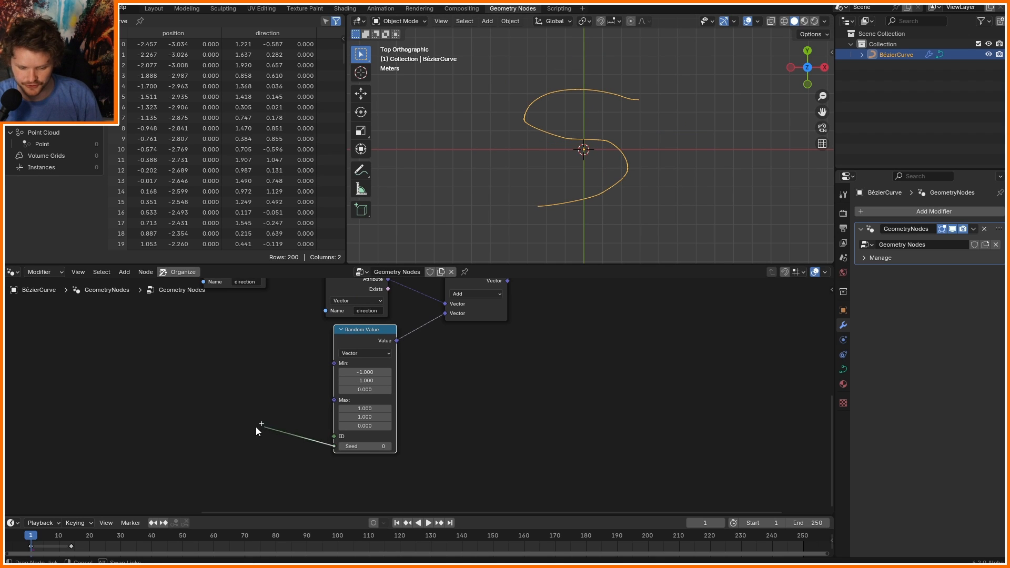
Feed the Scene Time frame into the random seed and play the simulation.
text(fram)
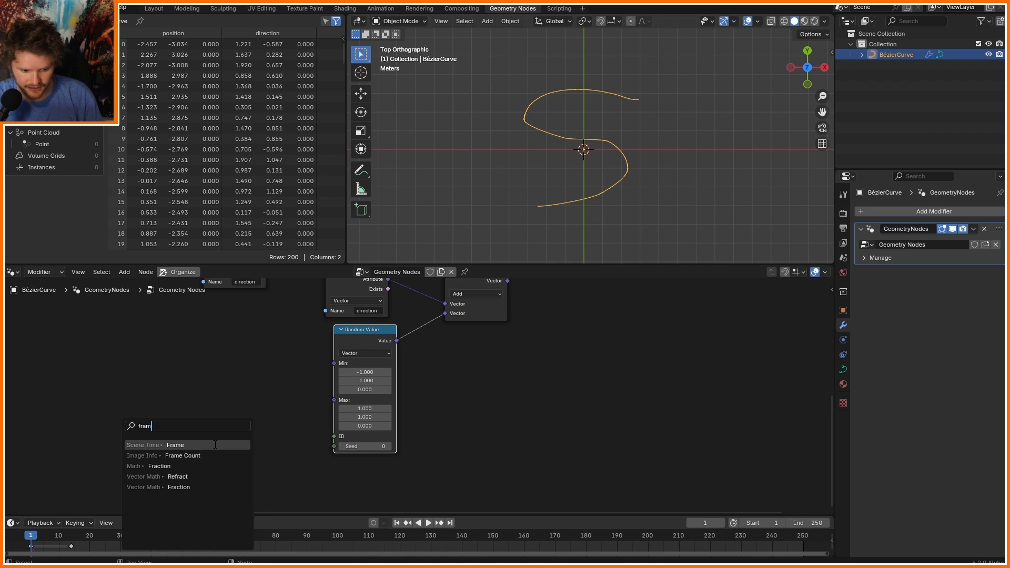
click(174, 444)
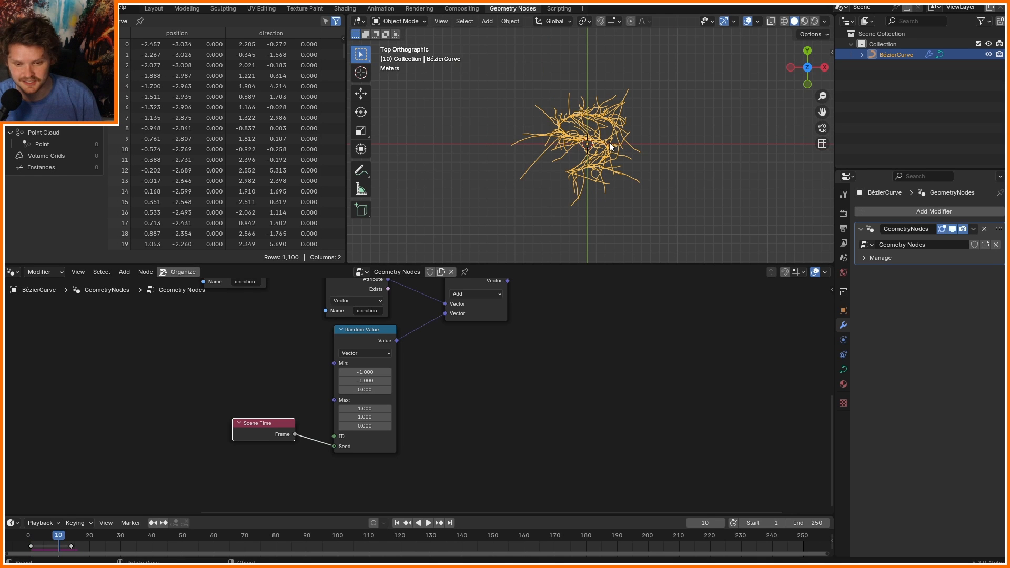
click(429, 523)
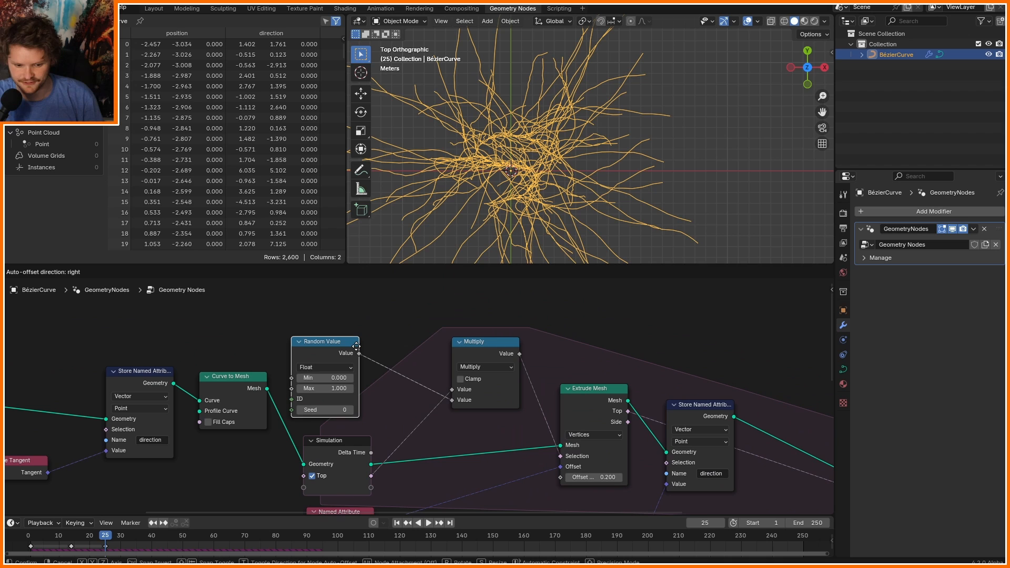
Switch the Random Value to Boolean with probability 0.9 and reset playback.
click(325, 368)
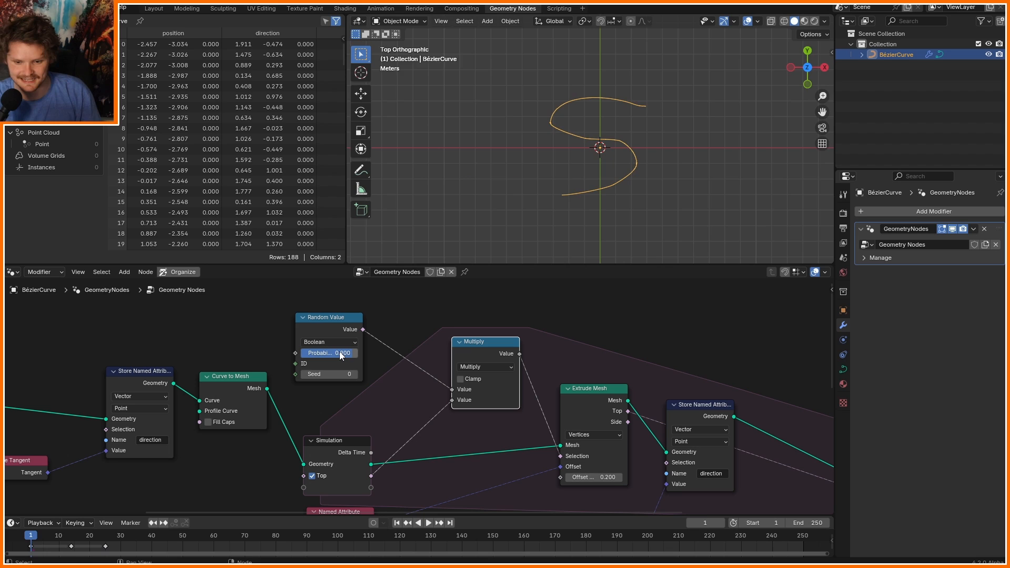
click(428, 523)
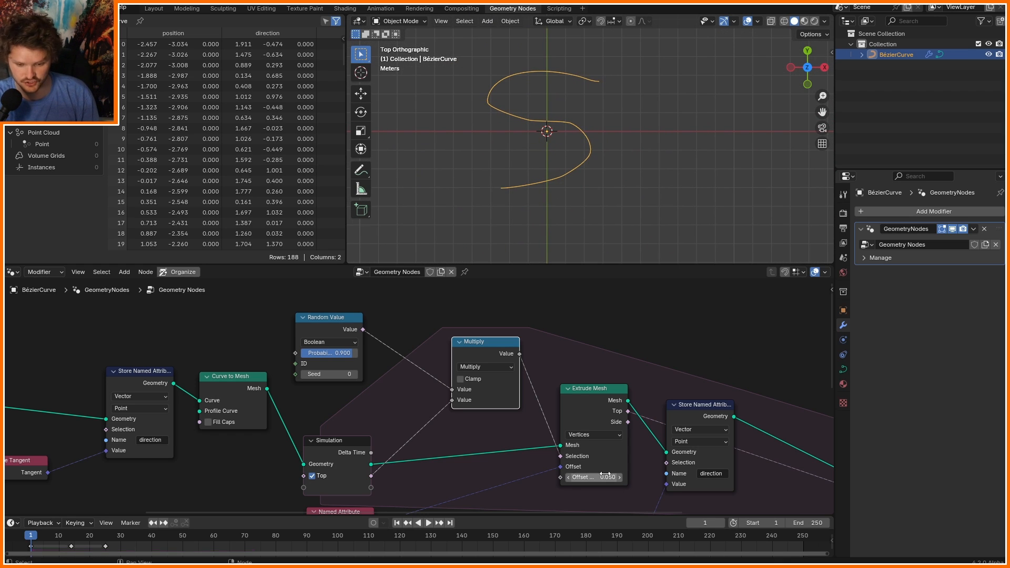
Set extrude Offset to 0.05 and randomise Offset Scale between 0 and 0.1.
click(428, 522)
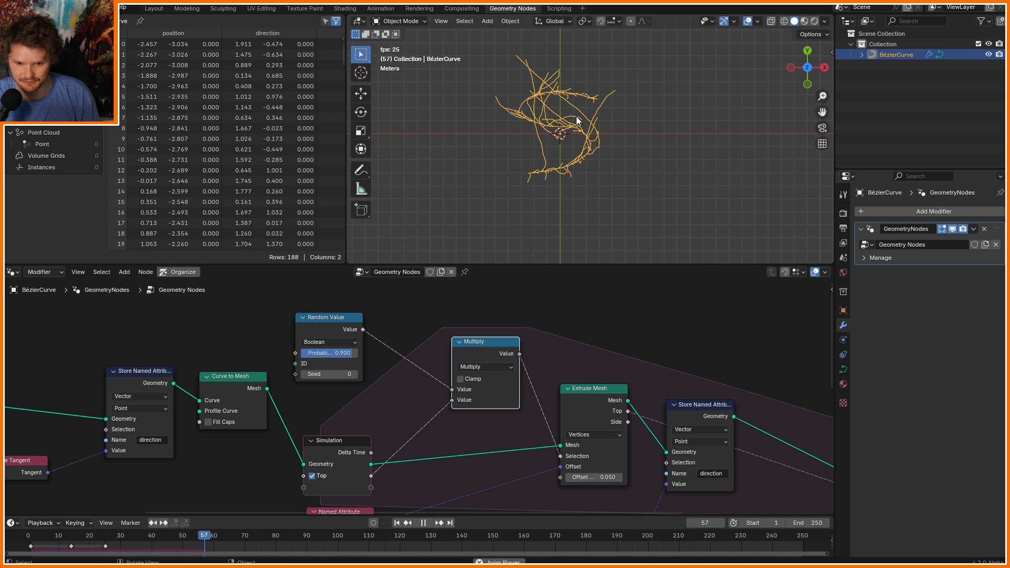
click(428, 523)
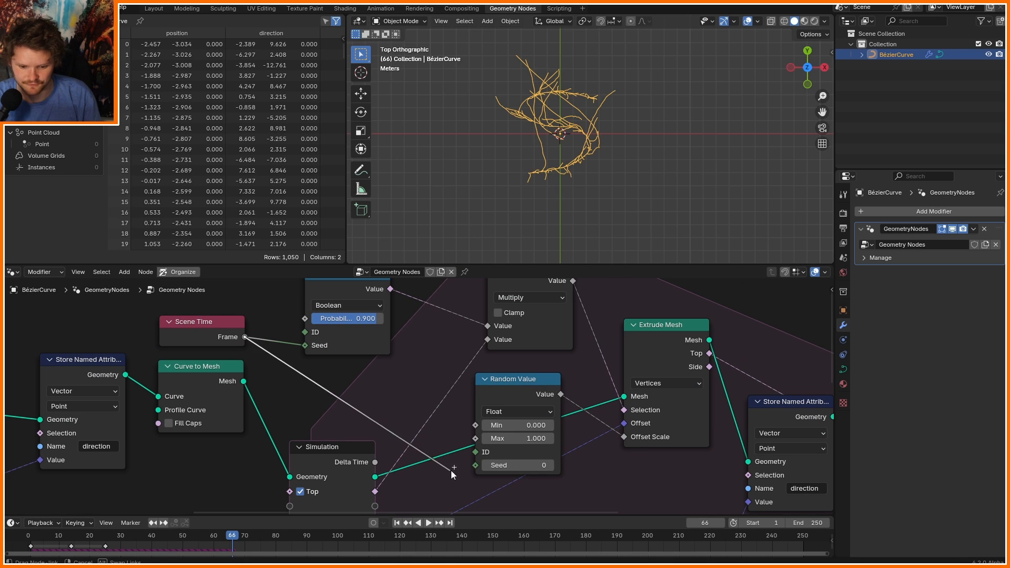
double_click(516, 438)
text(0.100)
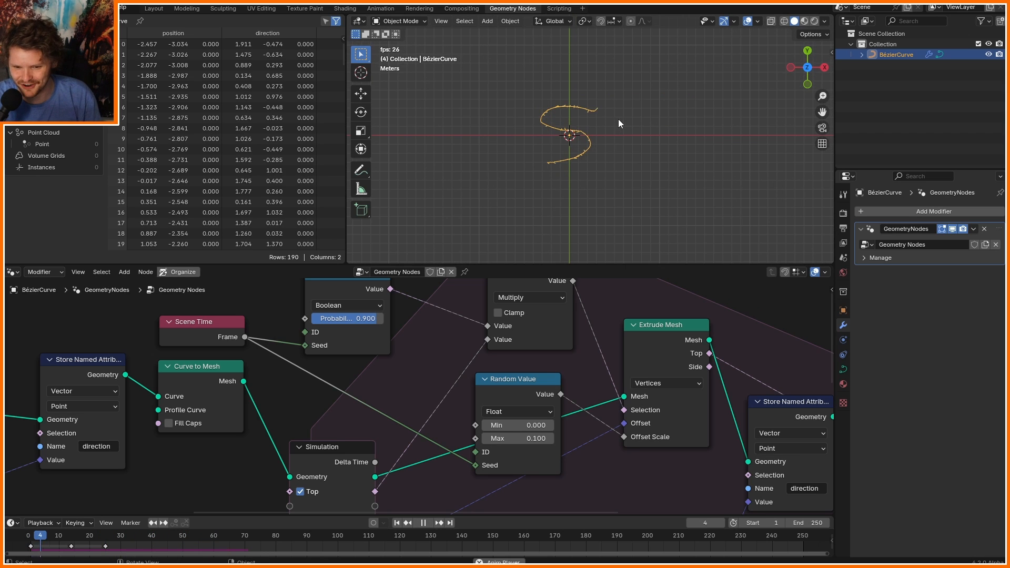
click(430, 523)
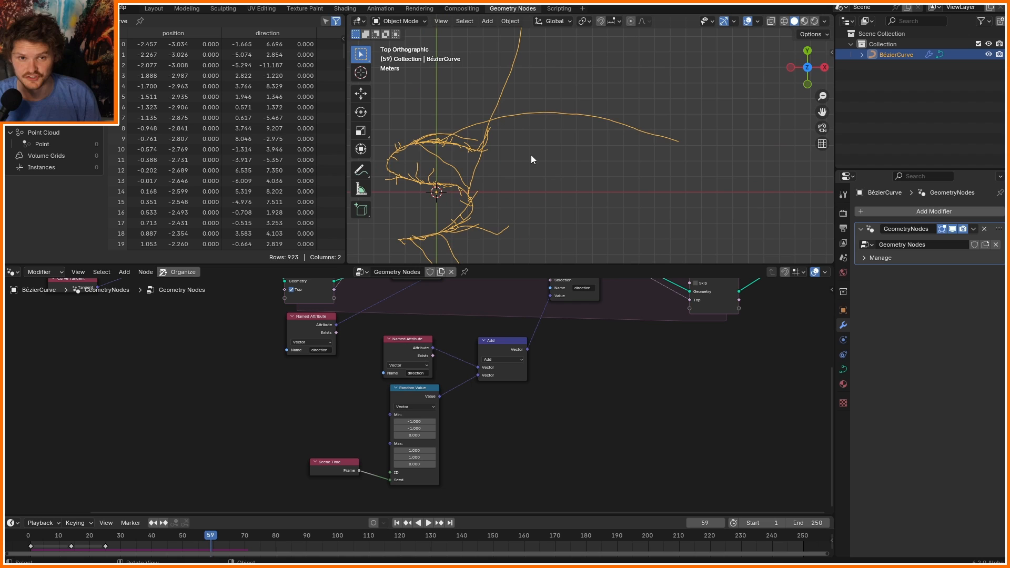
mouse_move(537, 161)
text(vector rot)
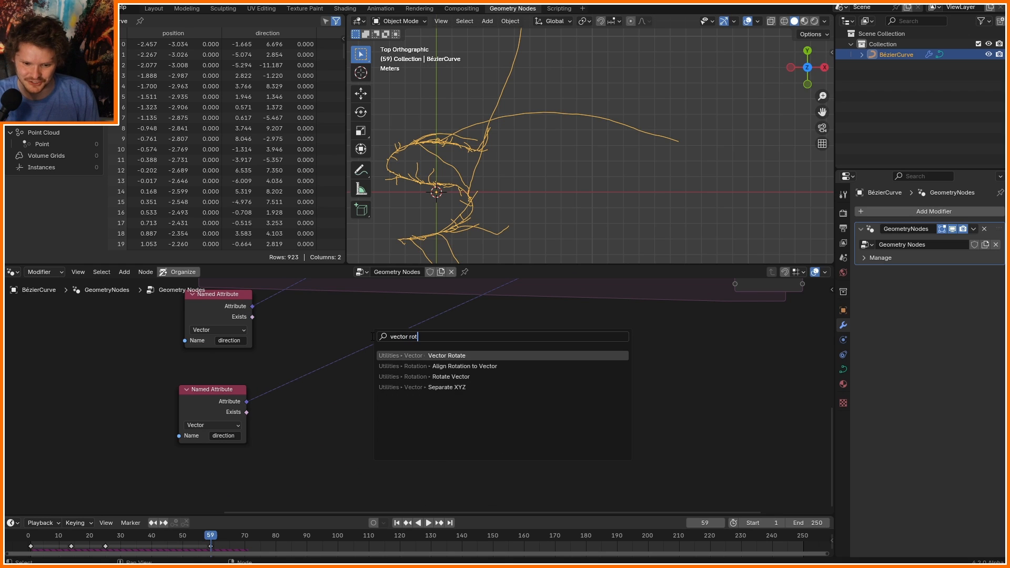
Add an Axis Angle Vector Rotate node taking the stored direction attribute as its vector.
click(446, 355)
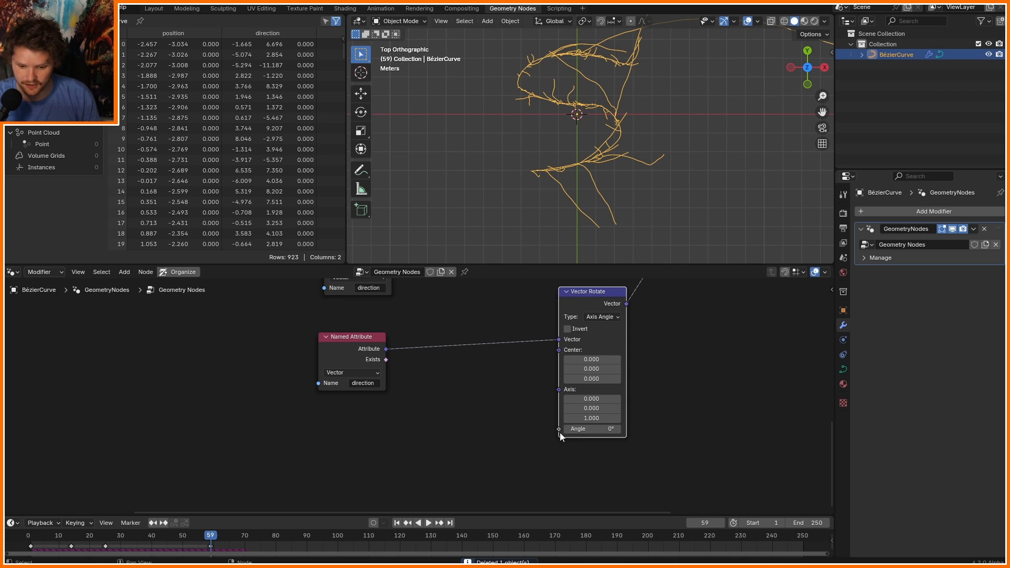
Feed Vector Rotate's Angle a frame-seeded Random Value (-1 to 1) multiplied by 3.
text(rnaom)
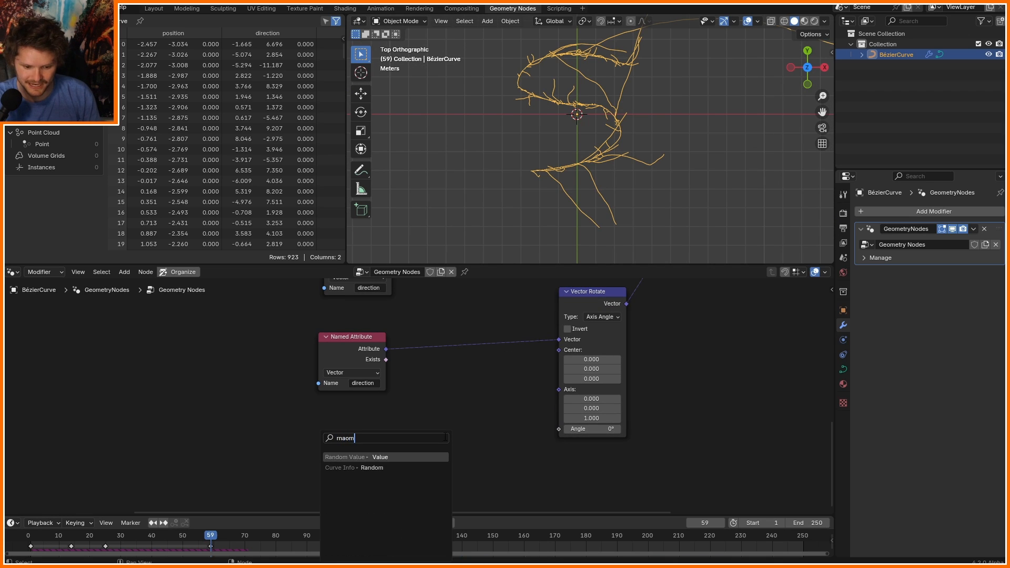
text(frame)
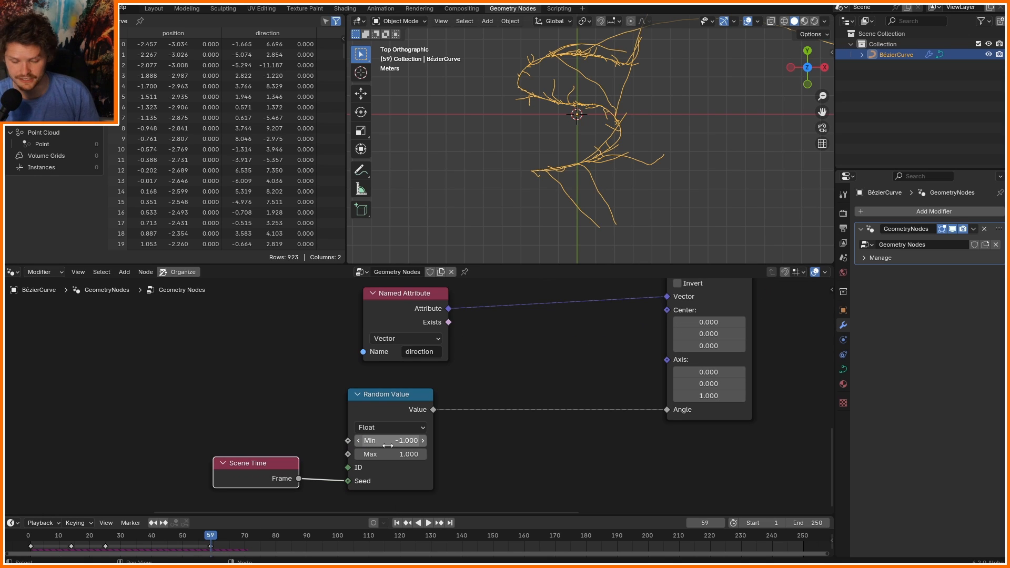
click(430, 523)
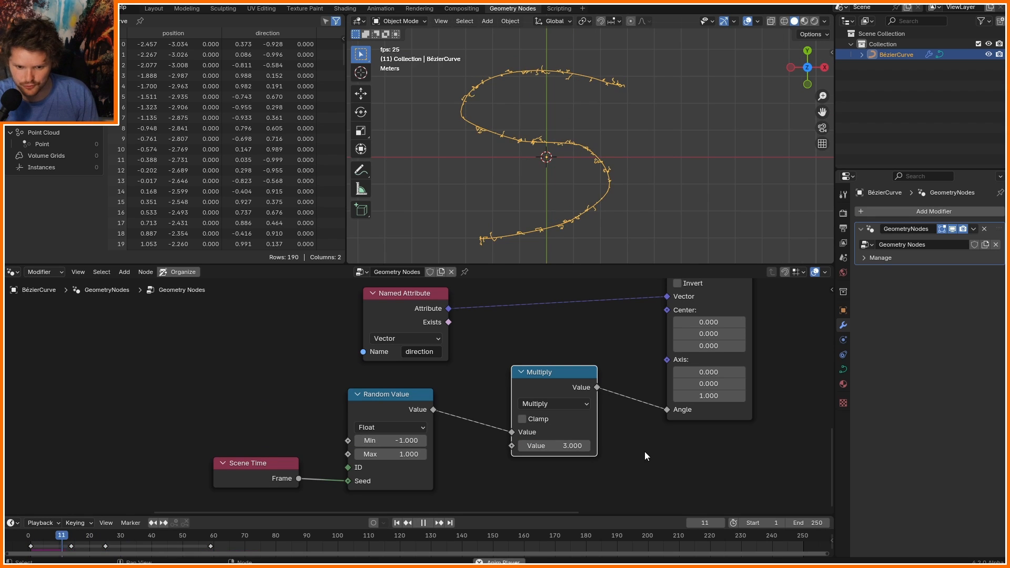
double_click(553, 445)
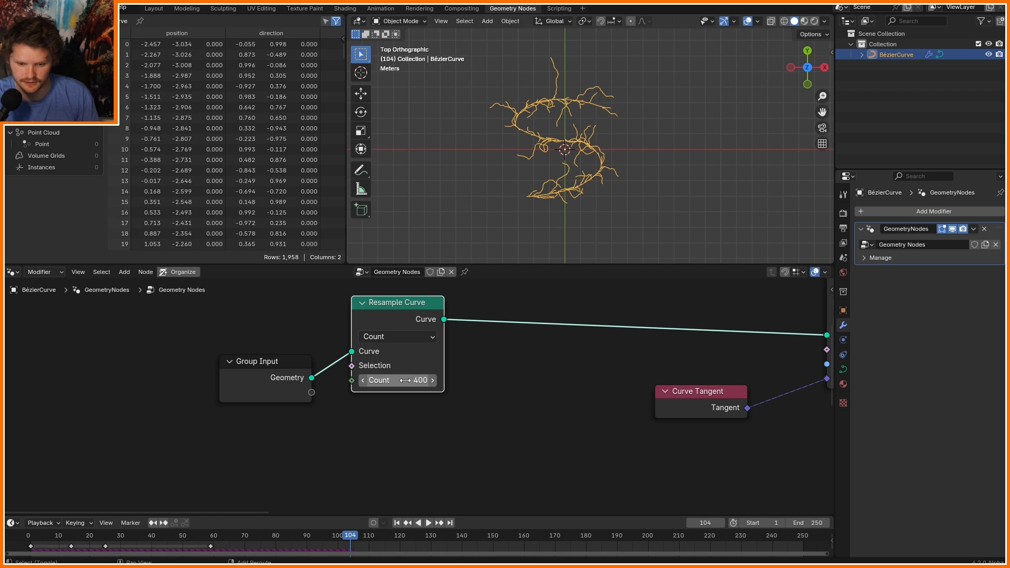
Set the Resample Curve node's Count to 400.
click(429, 523)
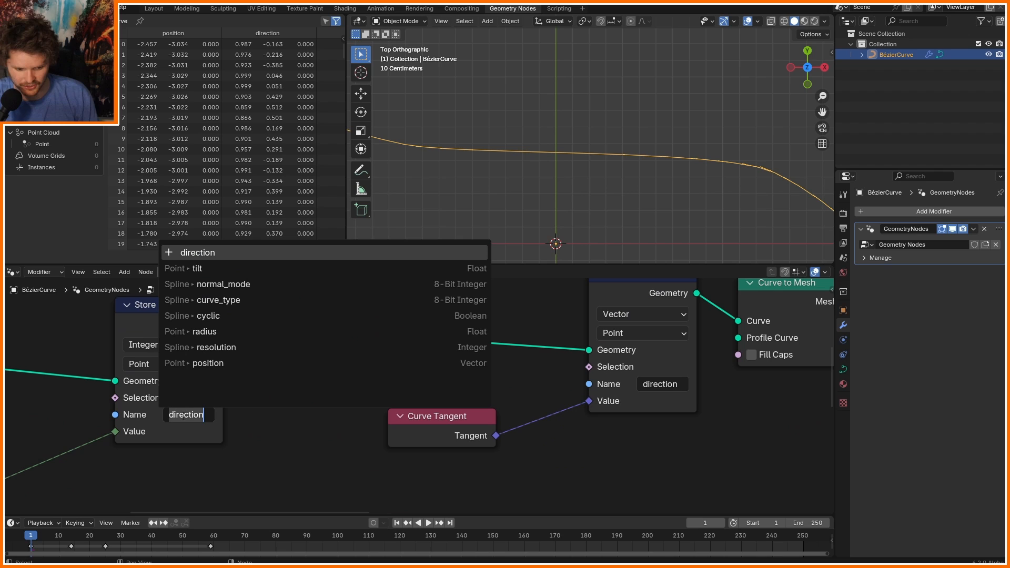
Store an integer originalindex attribute, apply Floored Modulo by 2, and set probability 0.95.
text(originalind)
text(modul)
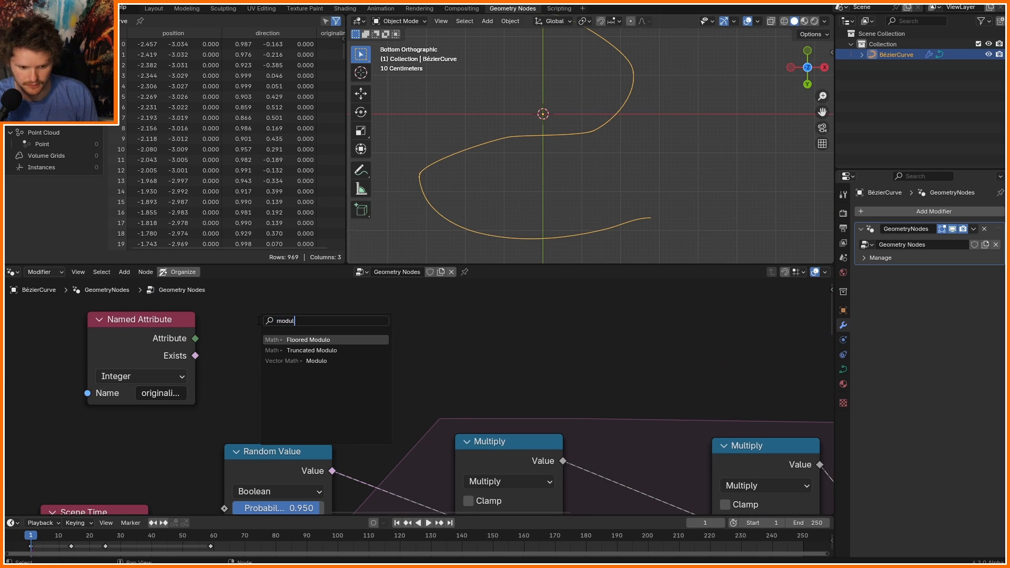
click(308, 340)
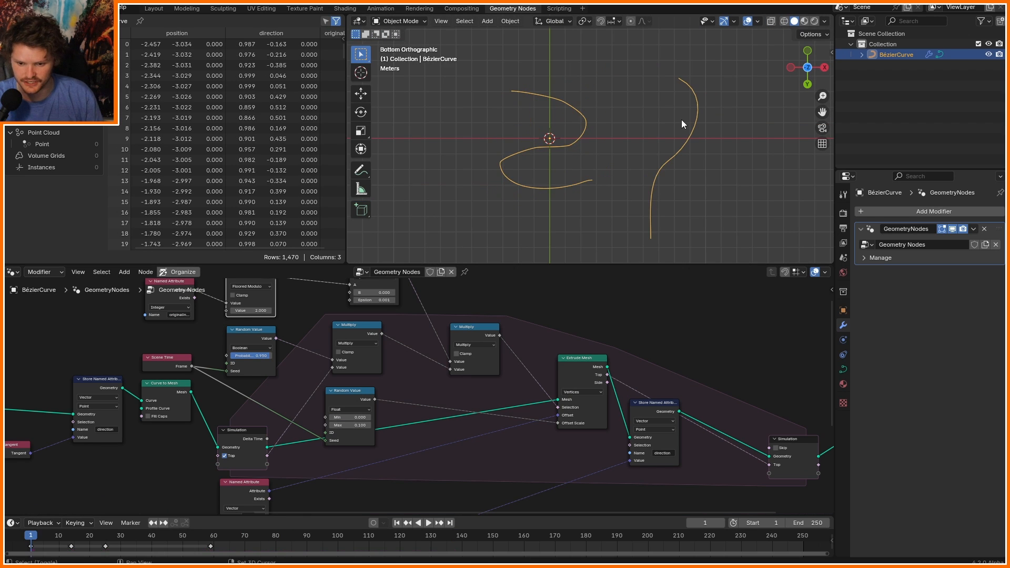
click(429, 523)
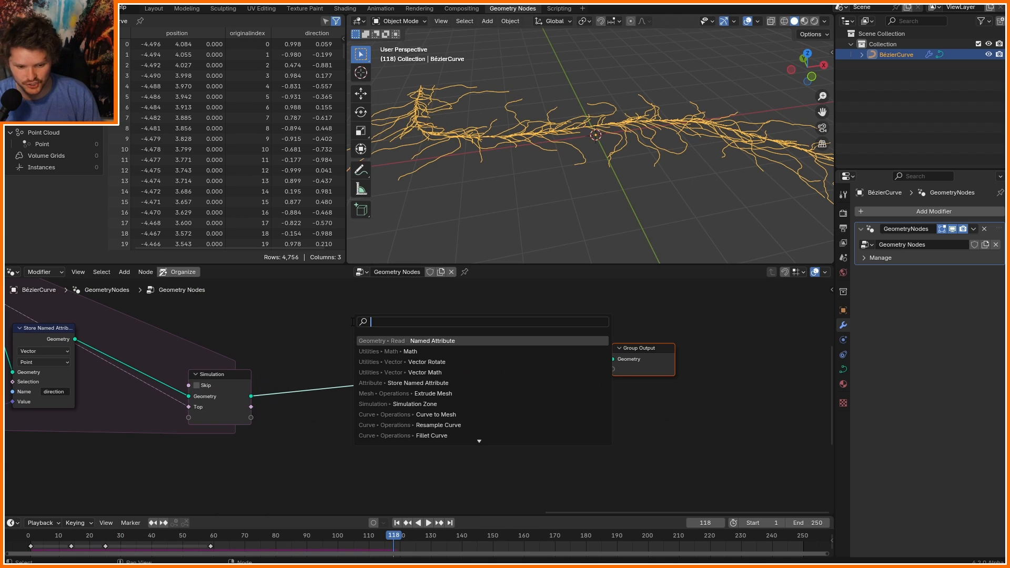
Convert vines to curves with 0.005 m radius and sweep a Curve Circle profile through Curve to Mesh.
text(tr)
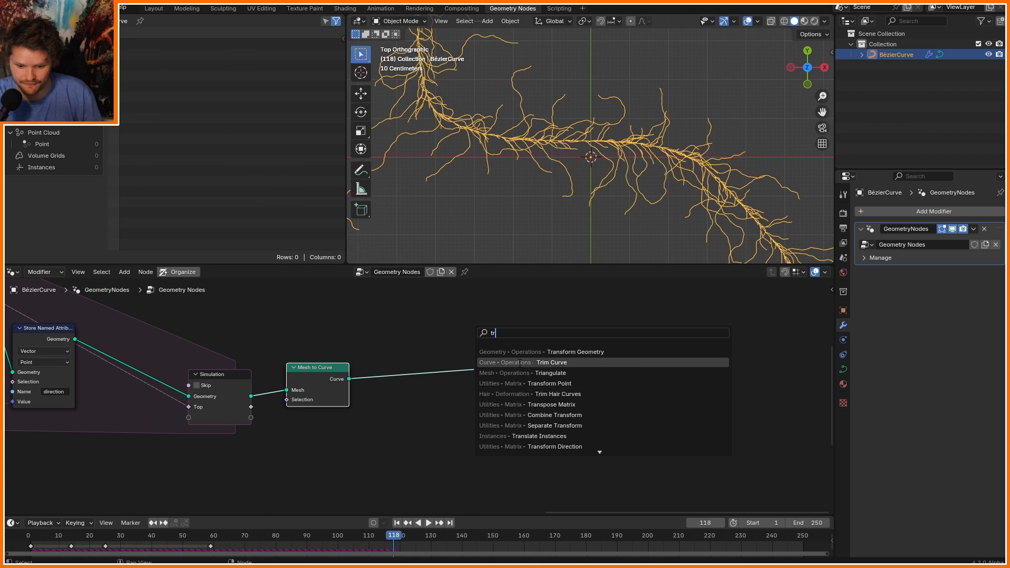
click(551, 363)
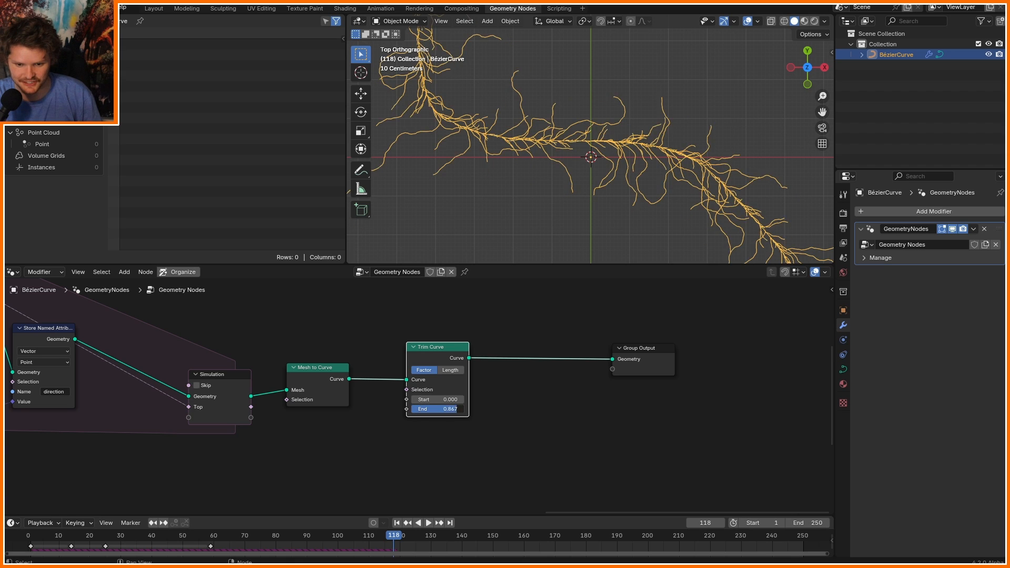
text(curve to m)
text(circle)
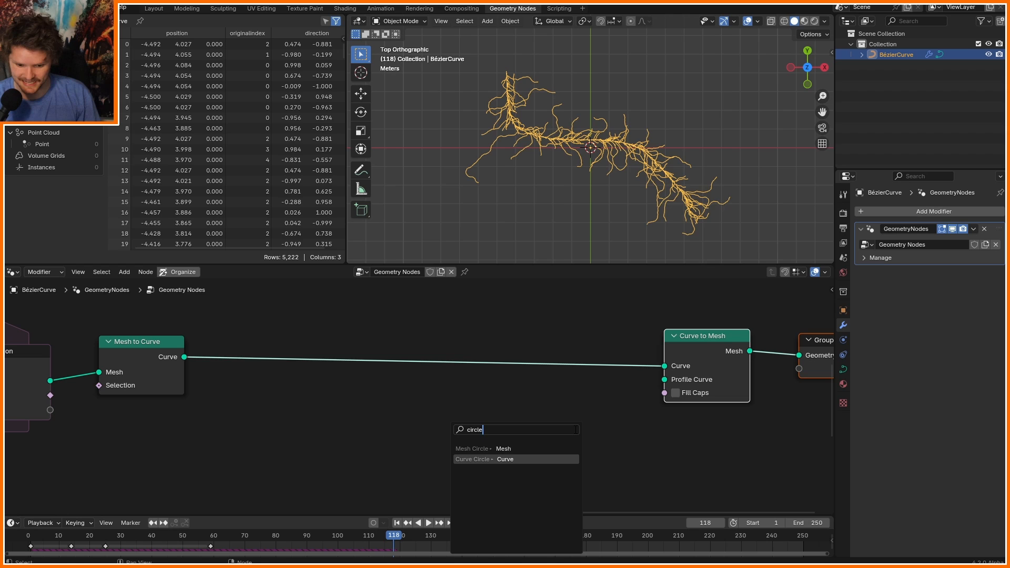
click(505, 459)
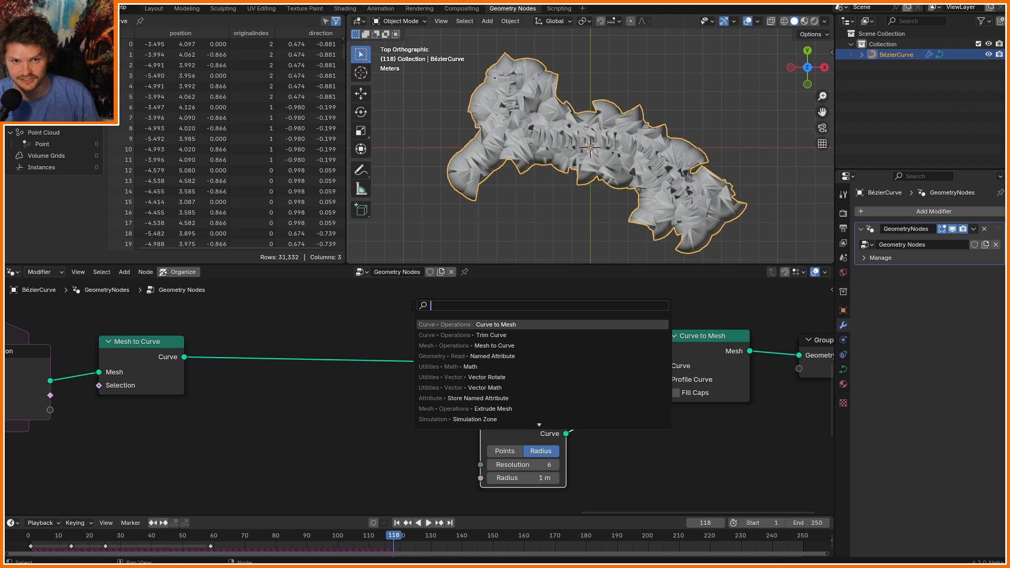
click(451, 311)
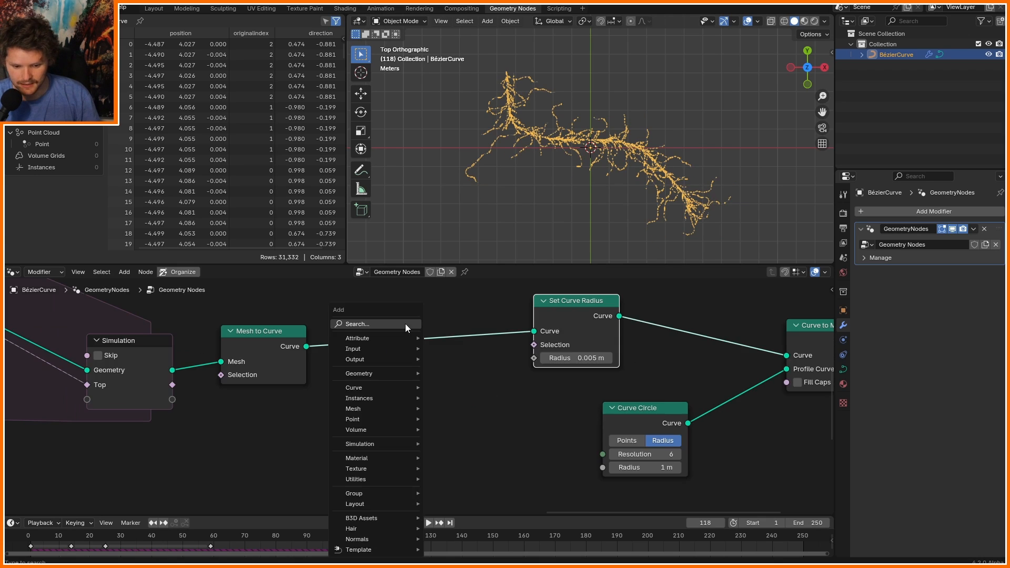
text(spline p)
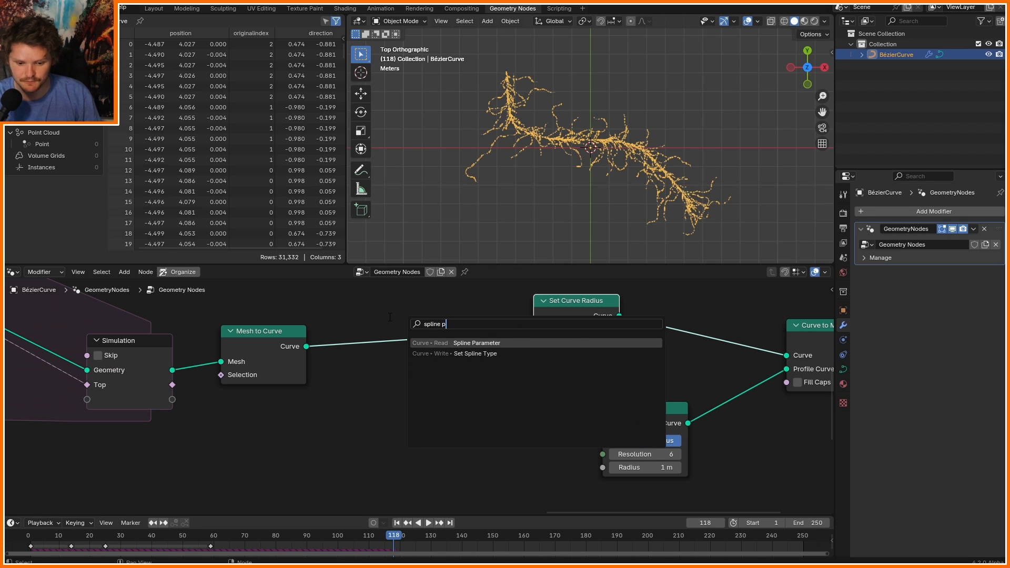
Add a Spline Parameter node to drive the Set Curve Radius value.
click(477, 342)
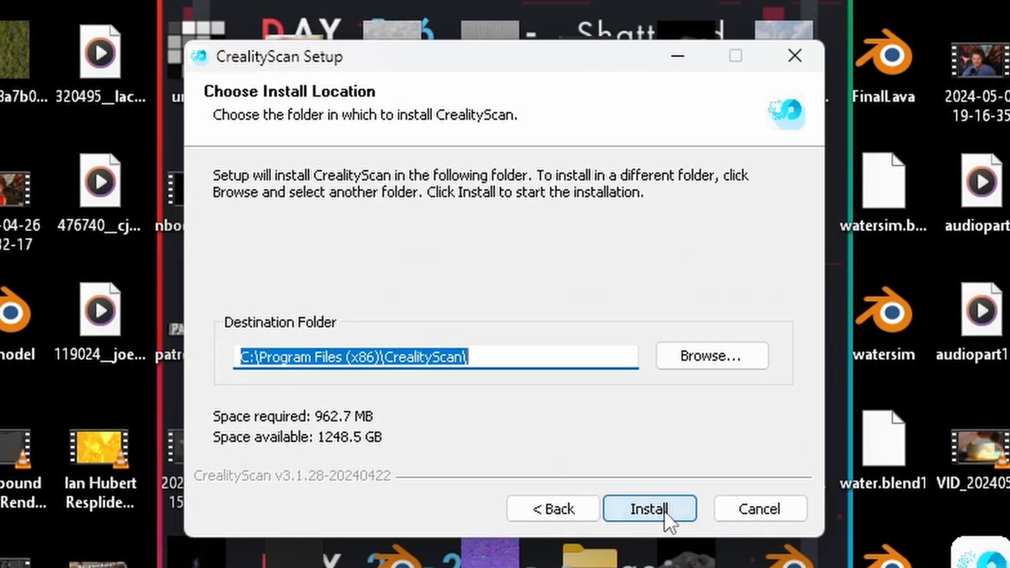
Keep the default Program Files destination and begin installing CrealityScan.
click(649, 509)
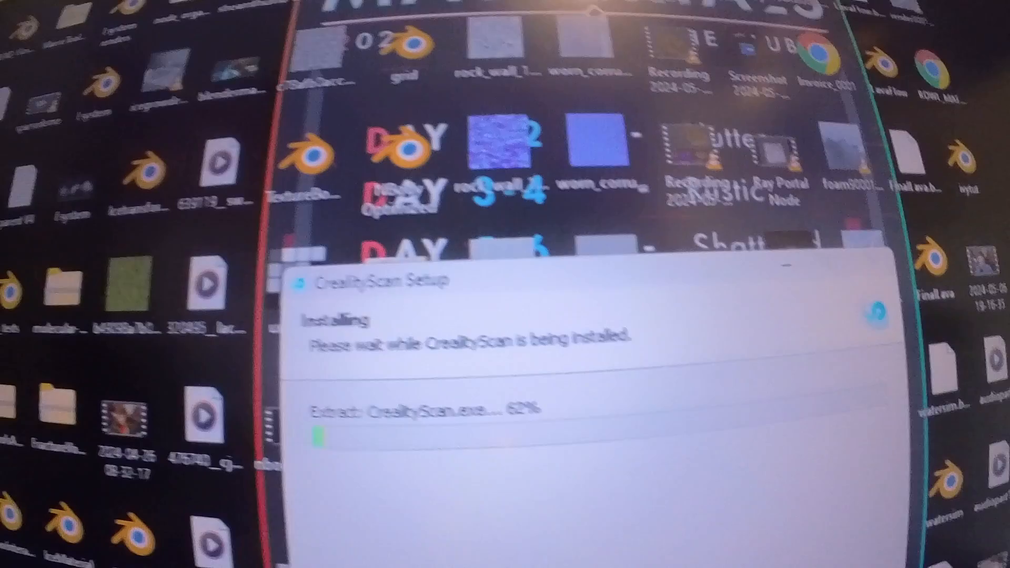